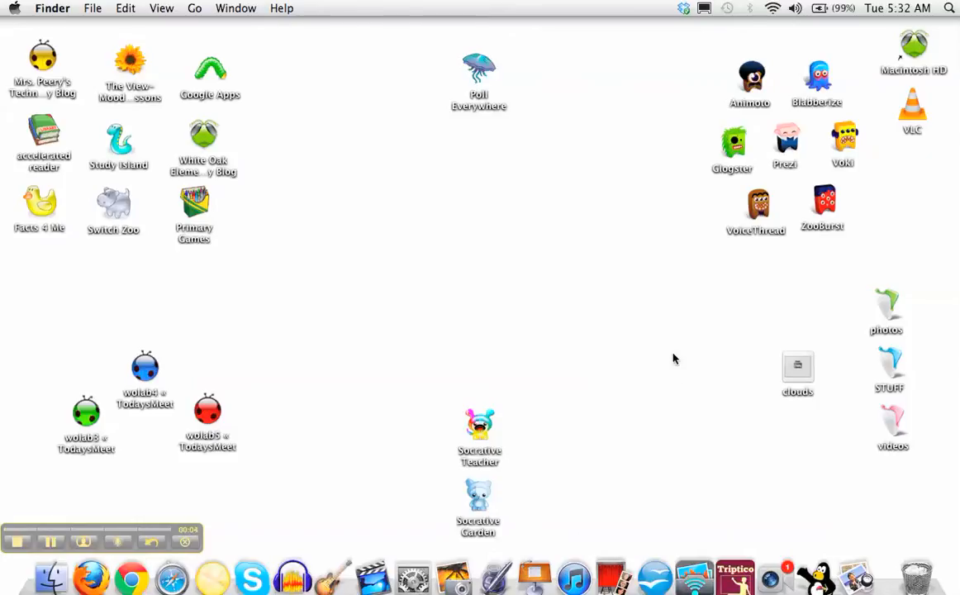
{"action": "mouse_move", "coordinate": [628, 347]}
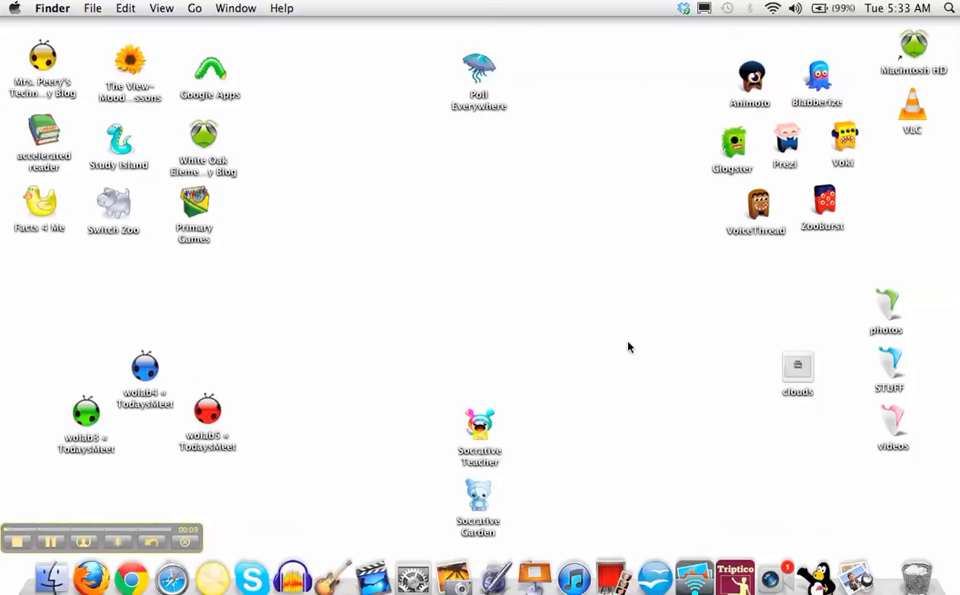
{"action": "mouse_move", "coordinate": [730, 370]}
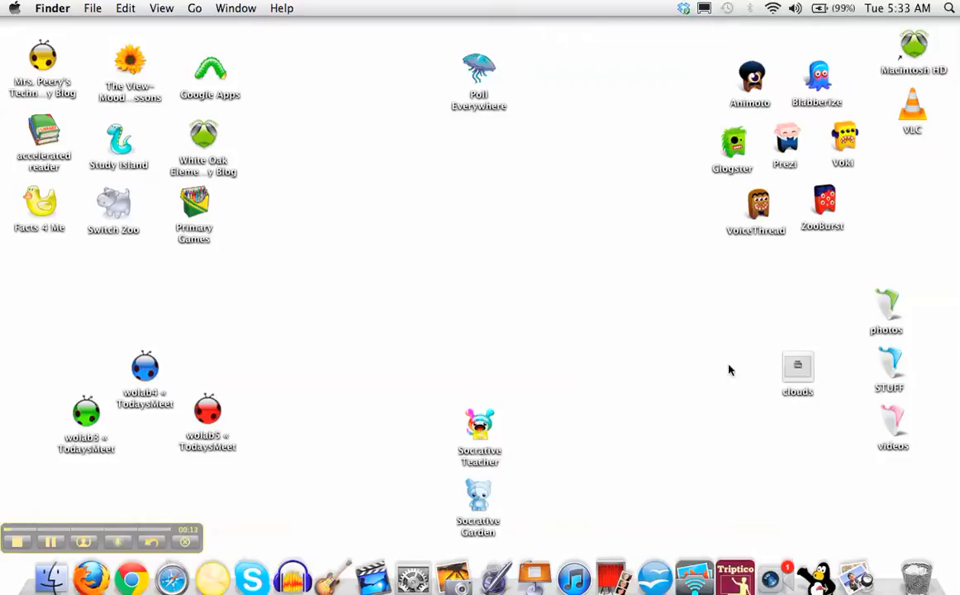
{"action": "mouse_move", "coordinate": [892, 314]}
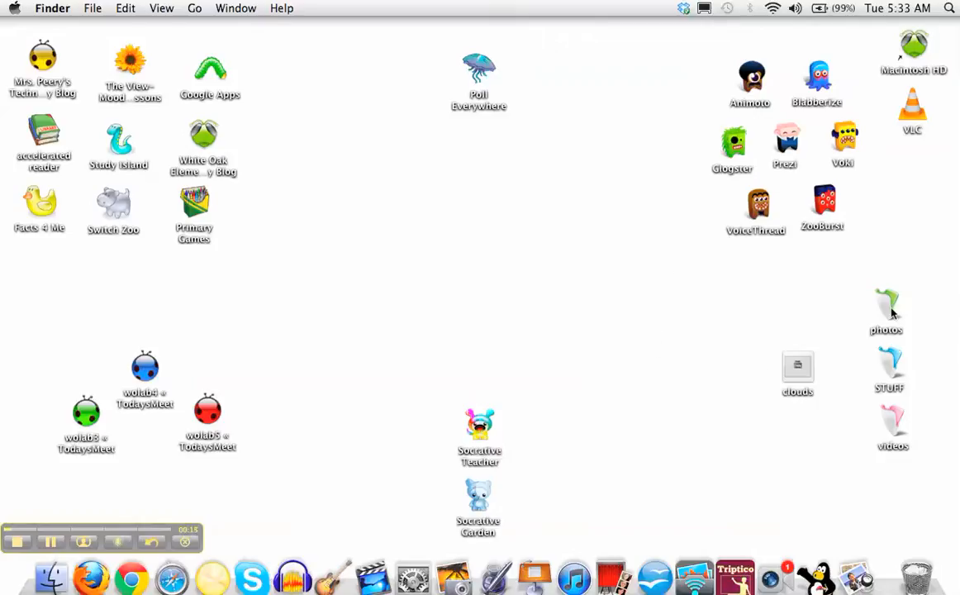
{"action": "mouse_move", "coordinate": [798, 377]}
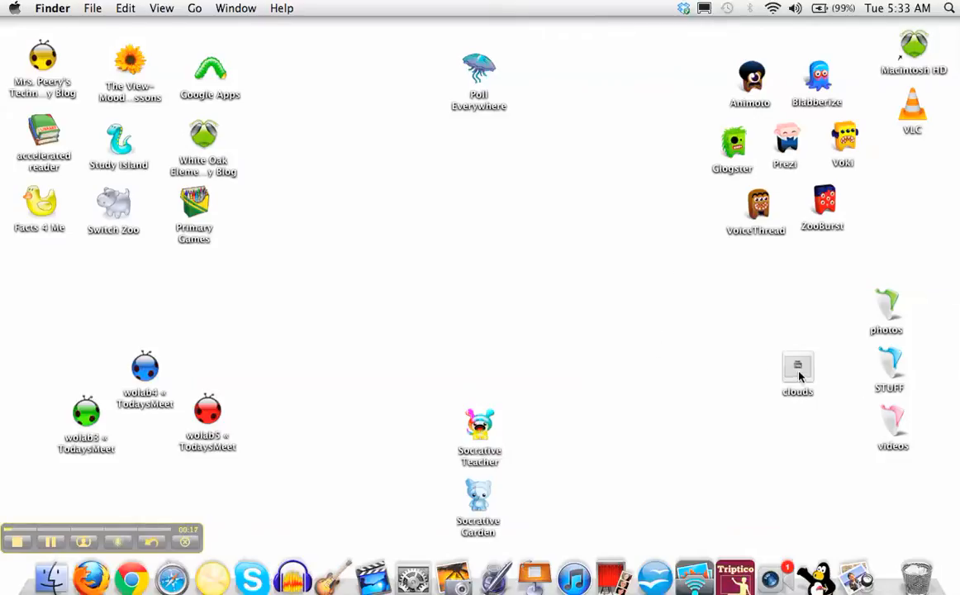
Open the clouds presentation and nudge the Clouds title slightly higher on the slide.
{"action": "double_click", "coordinate": [797, 372]}
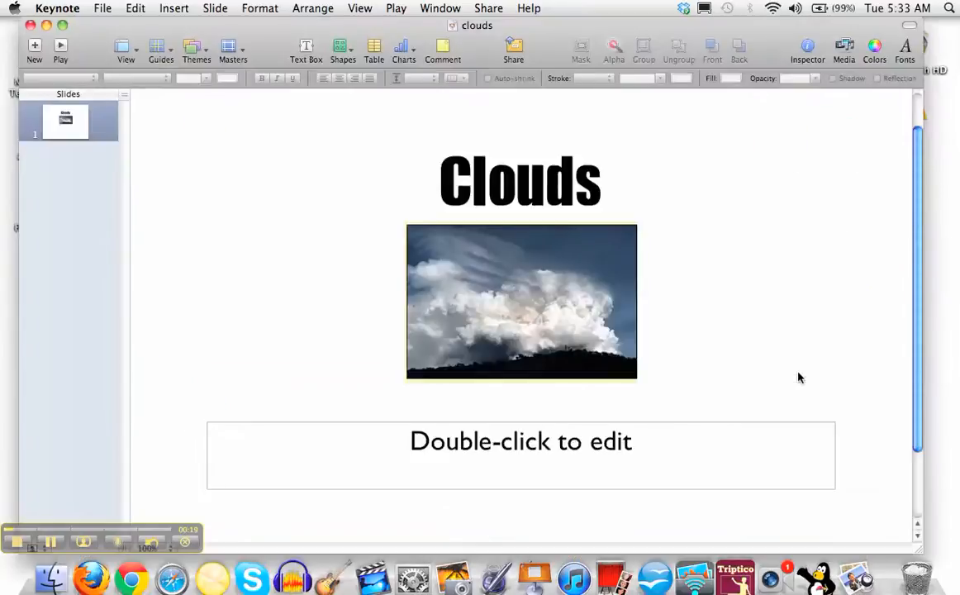
{"action": "left_click", "coordinate": [520, 178]}
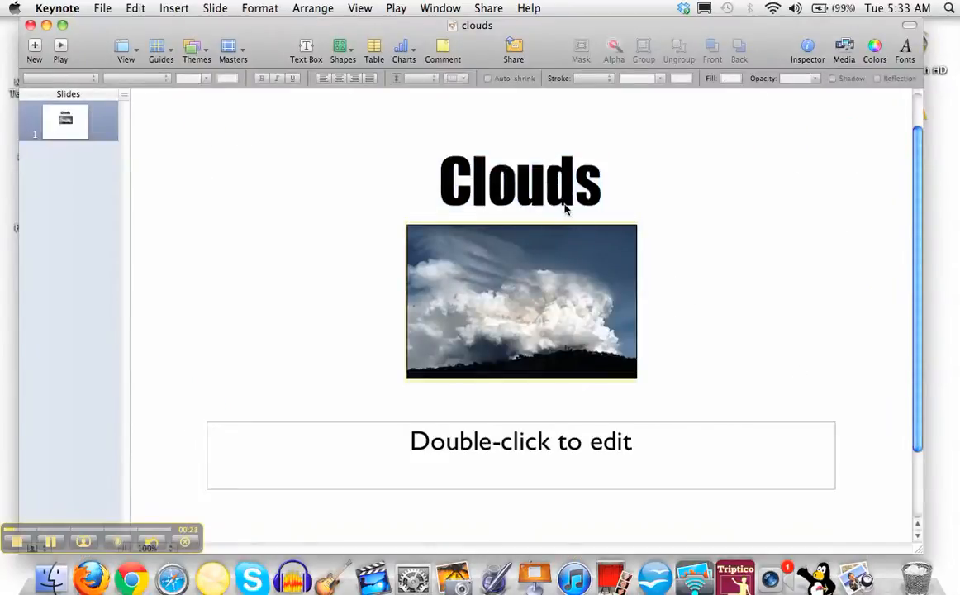
{"action": "left_click", "coordinate": [521, 174]}
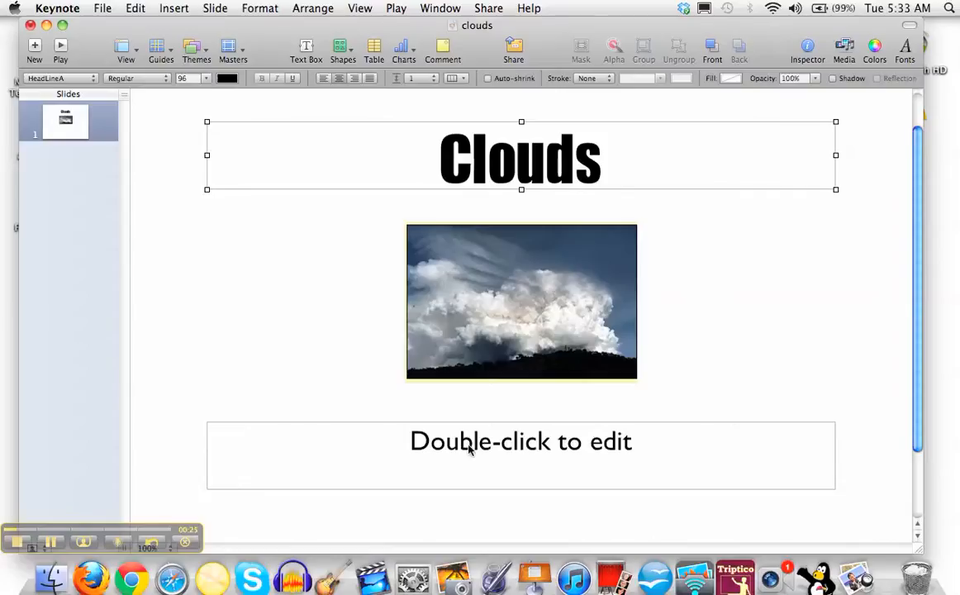
{"action": "left_click_drag", "start_coordinate": [522, 301], "coordinate": [523, 272]}
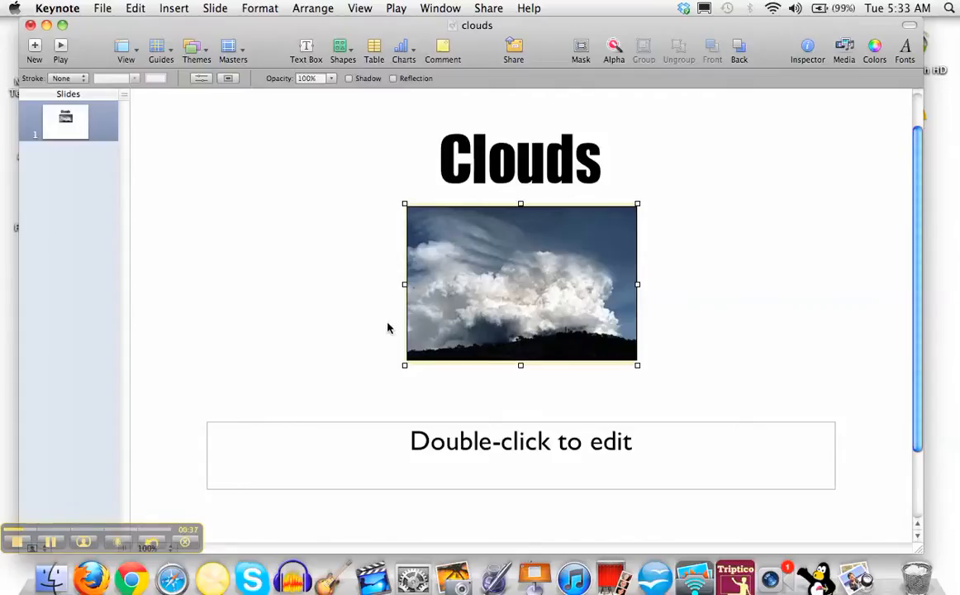
{"action": "mouse_move", "coordinate": [347, 263]}
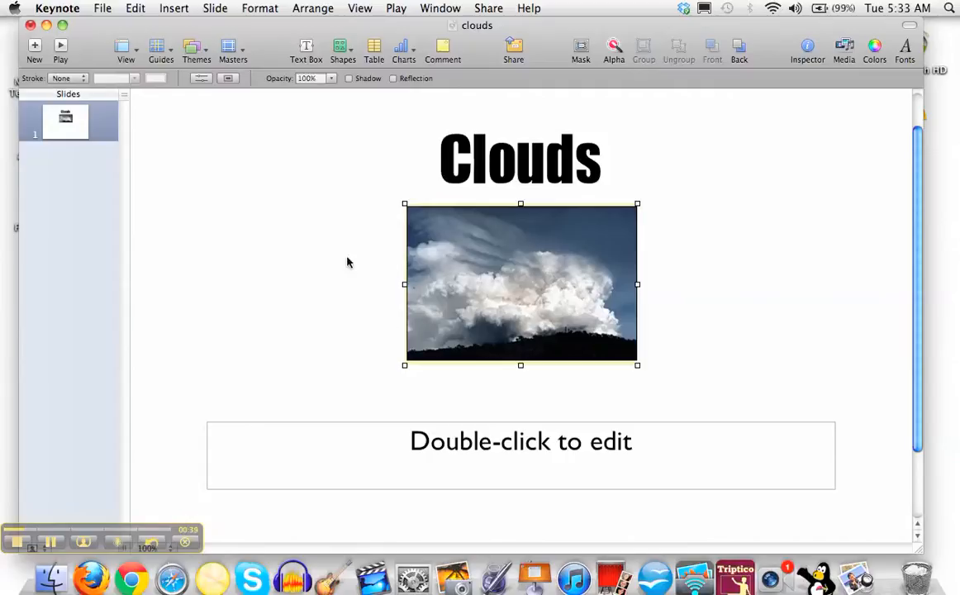
{"action": "mouse_move", "coordinate": [390, 223]}
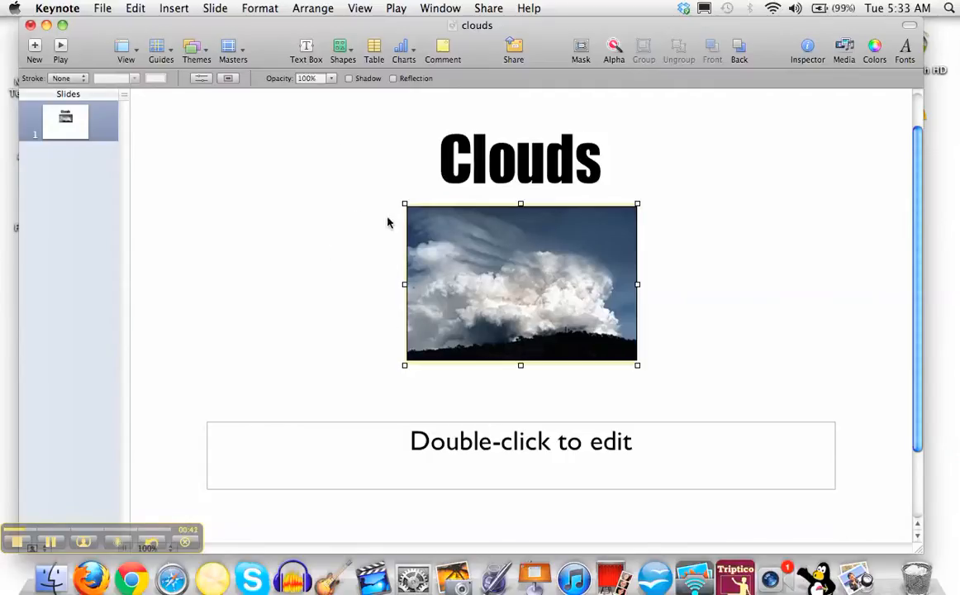
Play the slideshow fullscreen, capture the screen, exit, and move the screenshot to the desktop centre.
{"action": "left_click", "coordinate": [396, 8]}
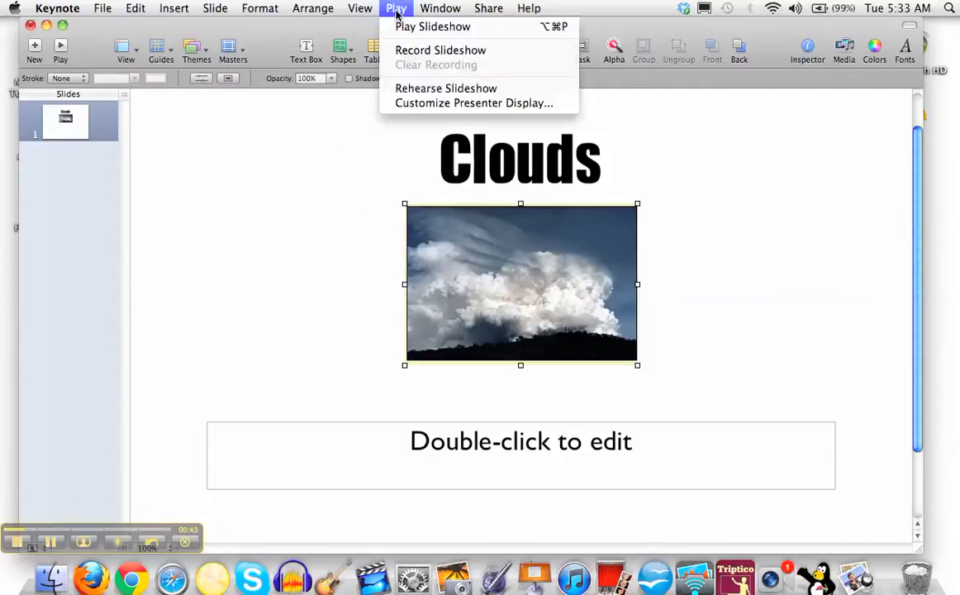
{"action": "left_click", "coordinate": [433, 27]}
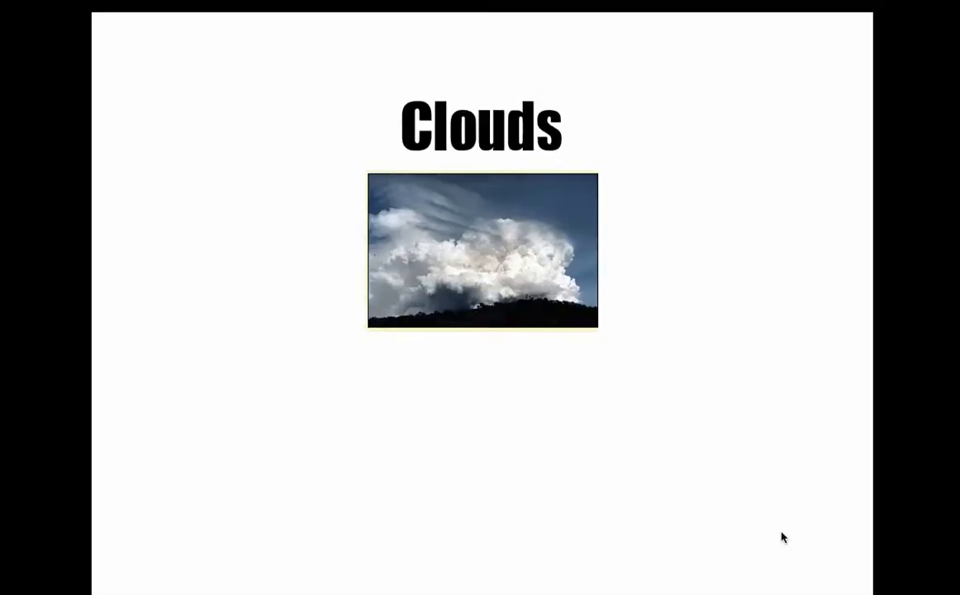
{"action": "key", "text": "escape"}
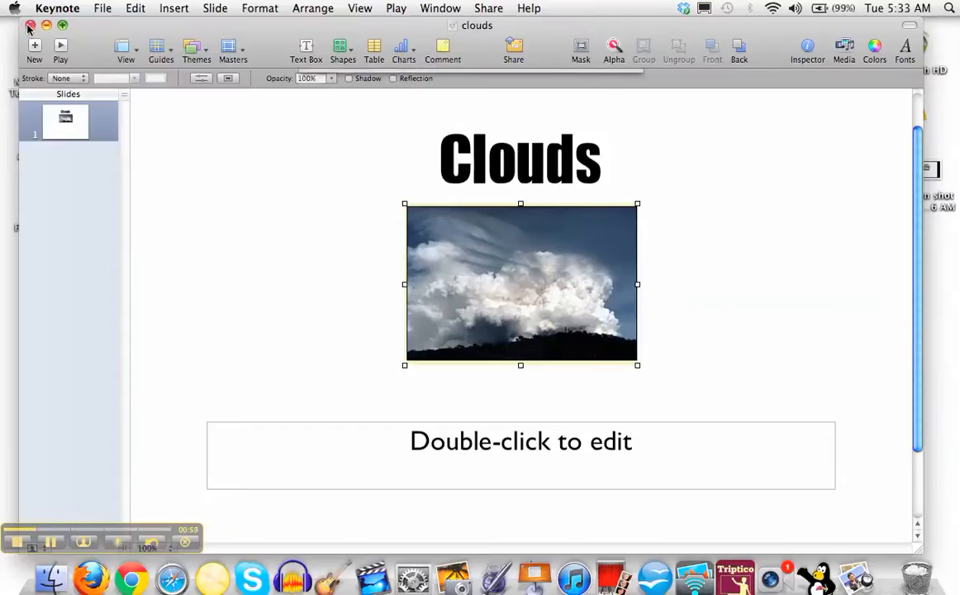
{"action": "left_click", "coordinate": [30, 27]}
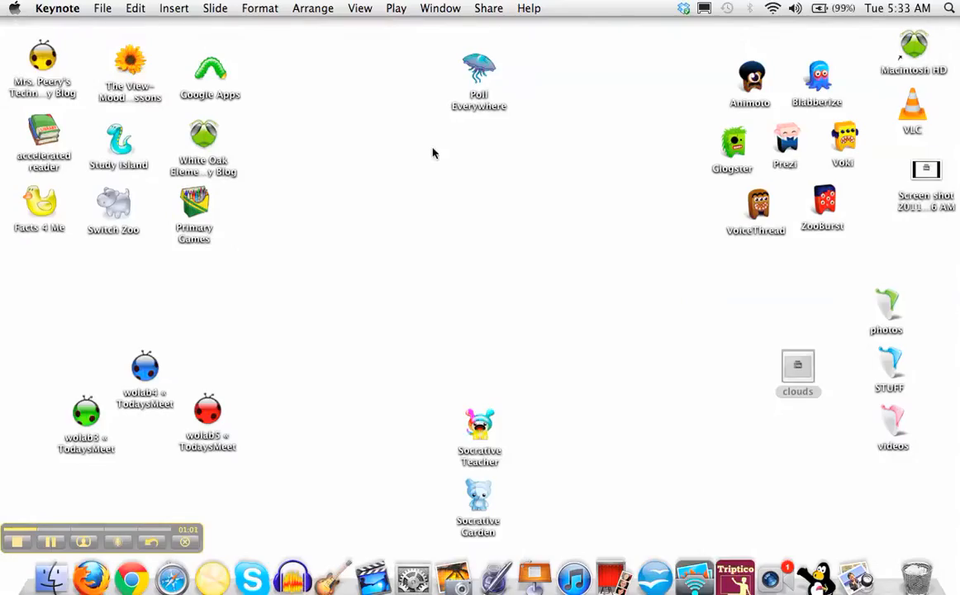
{"action": "mouse_move", "coordinate": [927, 179]}
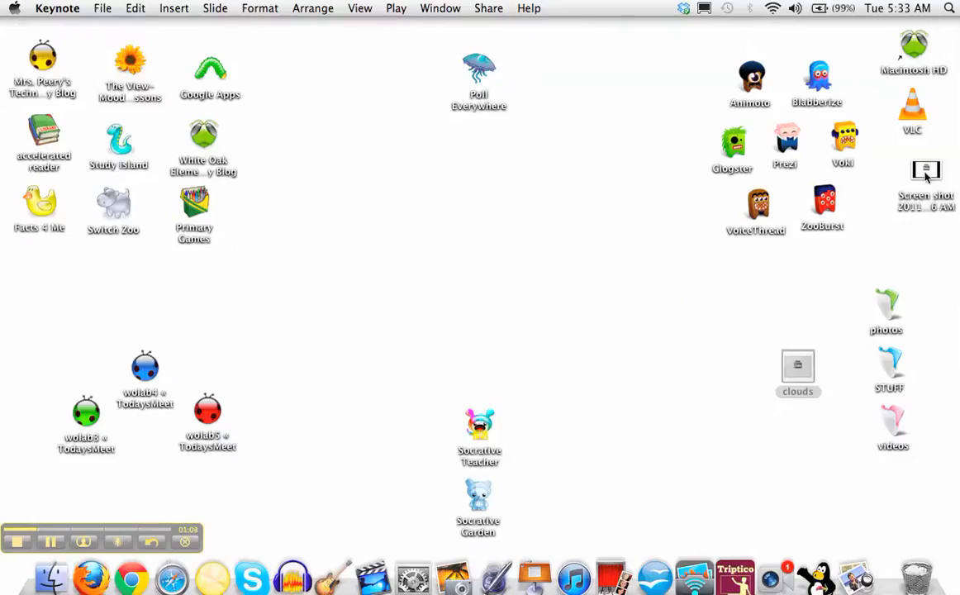
{"action": "left_click_drag", "start_coordinate": [926, 173], "coordinate": [508, 207]}
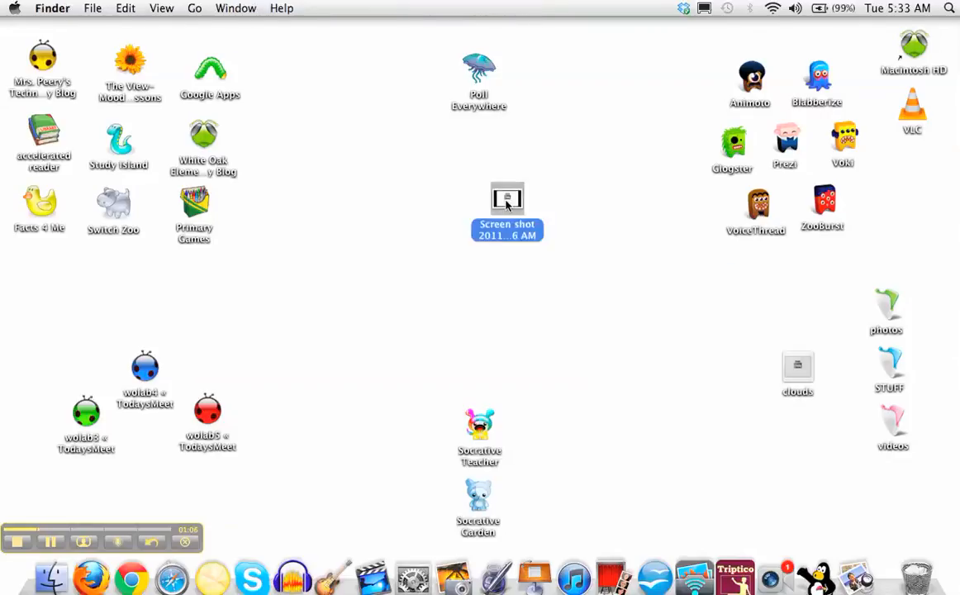
View the captured Clouds screenshot in Preview, then close it.
{"action": "double_click", "coordinate": [506, 211]}
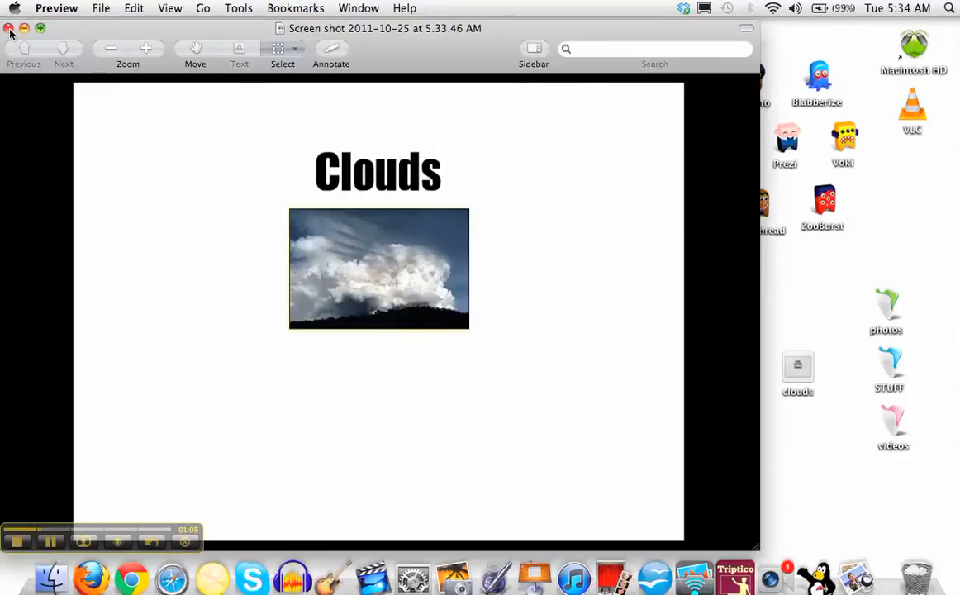
{"action": "left_click", "coordinate": [10, 30]}
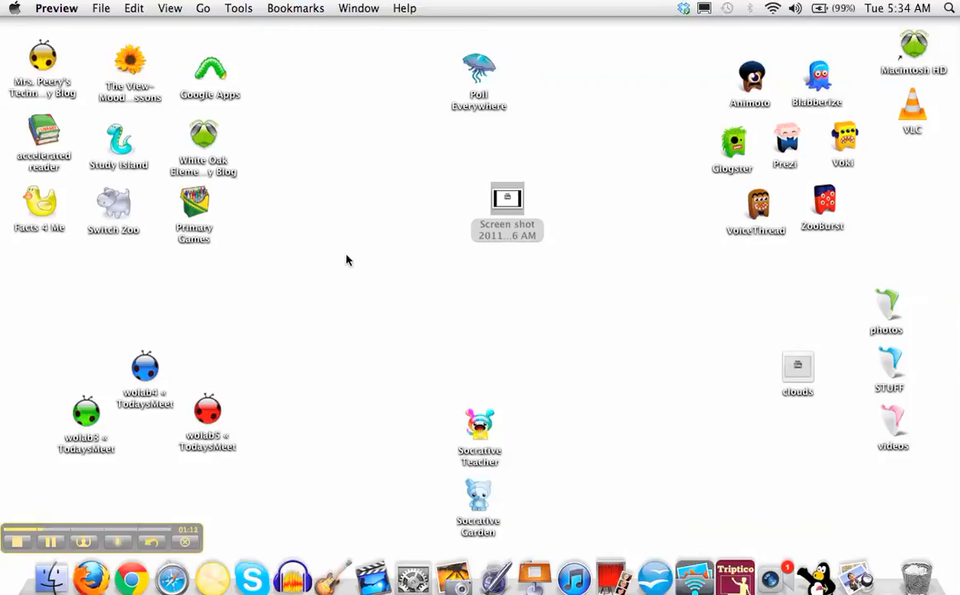
{"action": "mouse_move", "coordinate": [112, 541]}
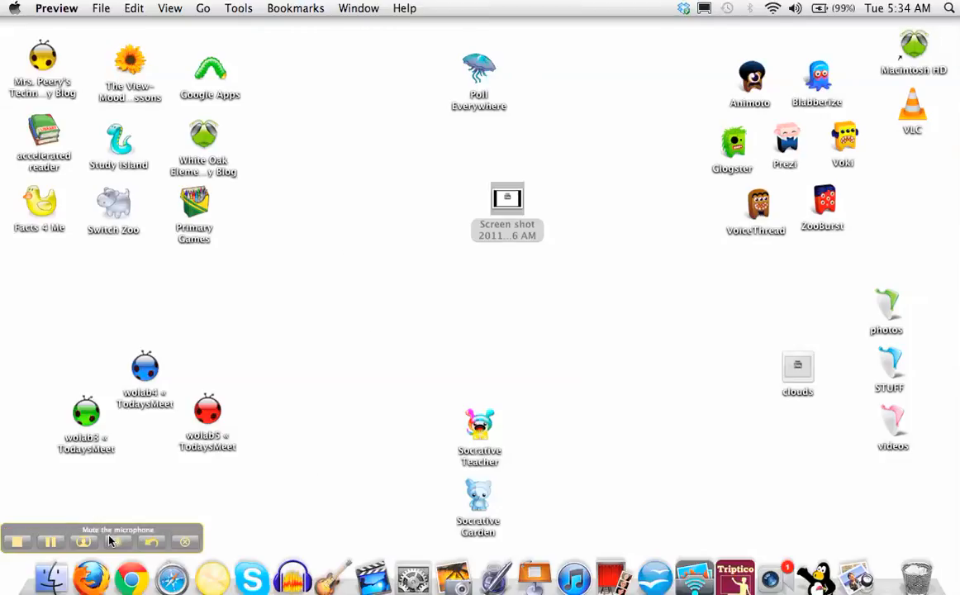